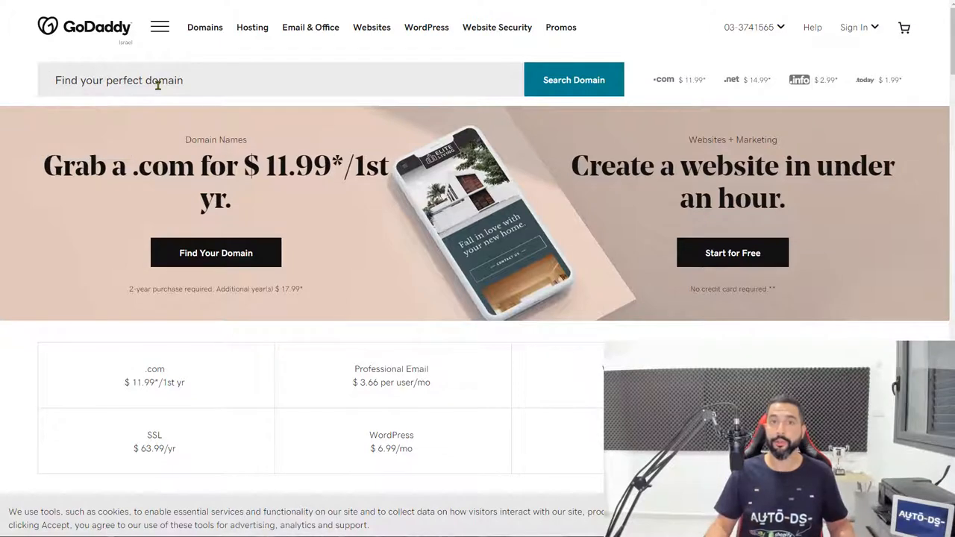
# Search GoDaddy for 'doggydog' to check doggydogclub.com availability and price.
pyautogui.click(573, 80)
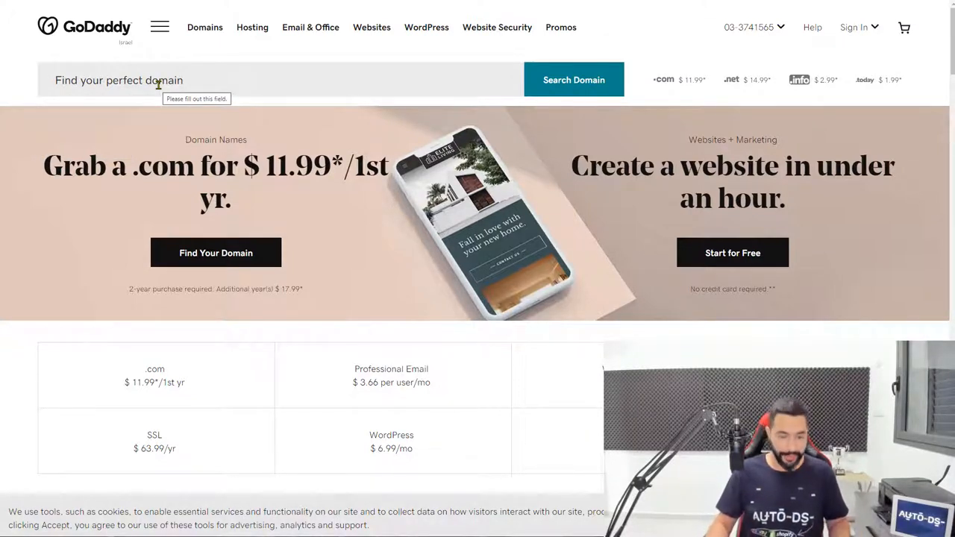
pyautogui.write('doggydogclub')
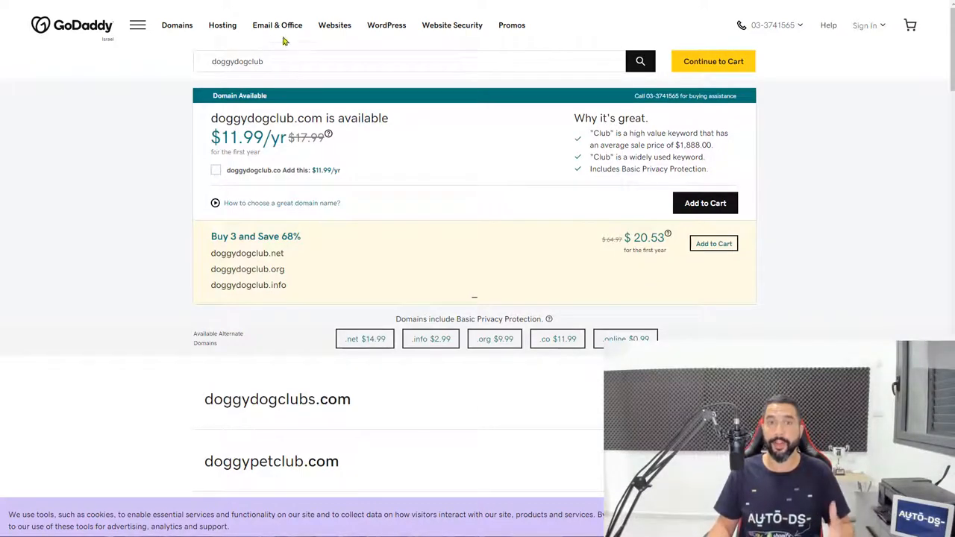
pyautogui.moveTo(560, 220)
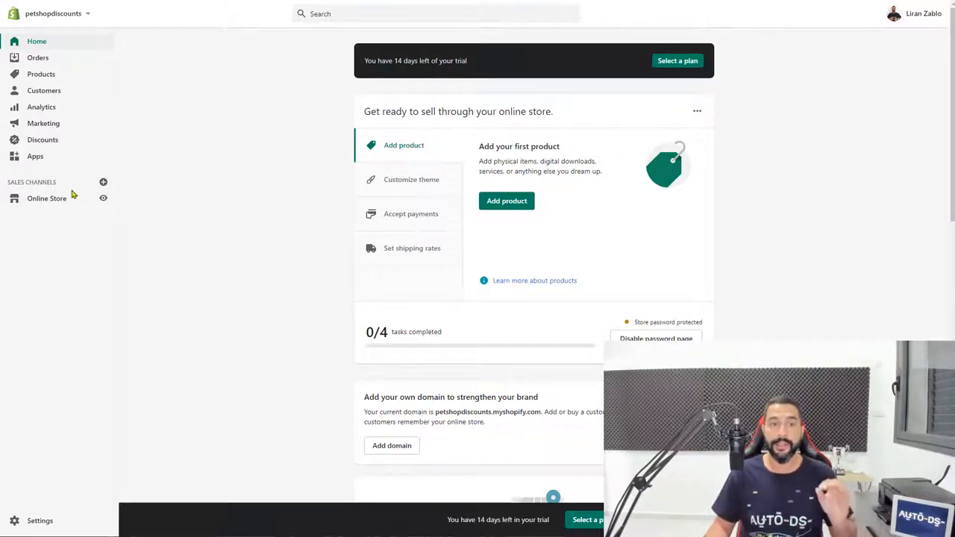
# Open the store's Domains settings under Online Store and start buying a new domain.
pyautogui.click(46, 198)
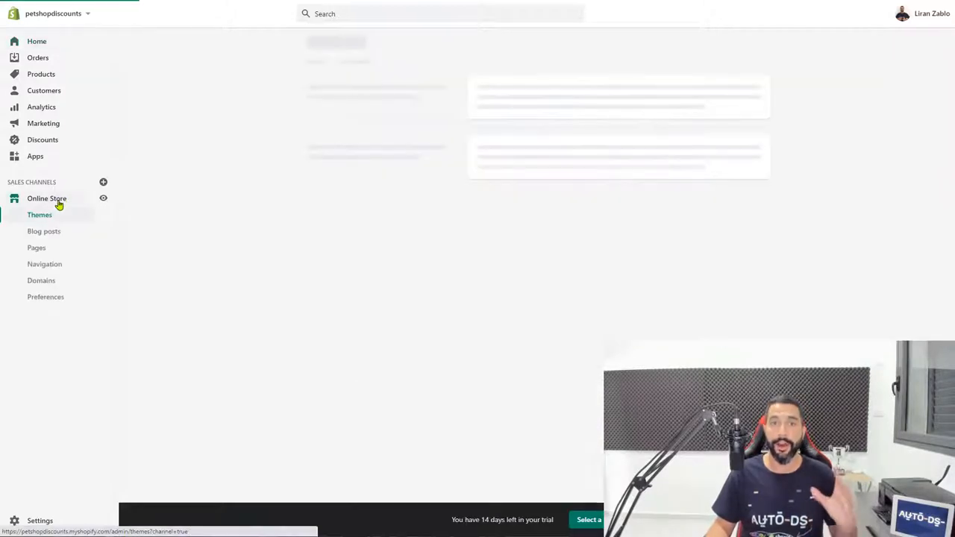
pyautogui.click(42, 280)
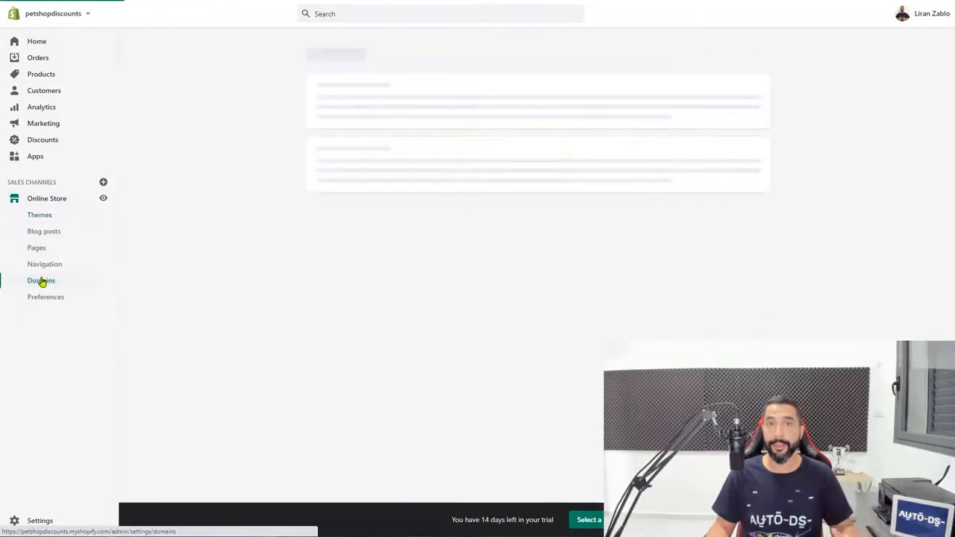
pyautogui.click(41, 280)
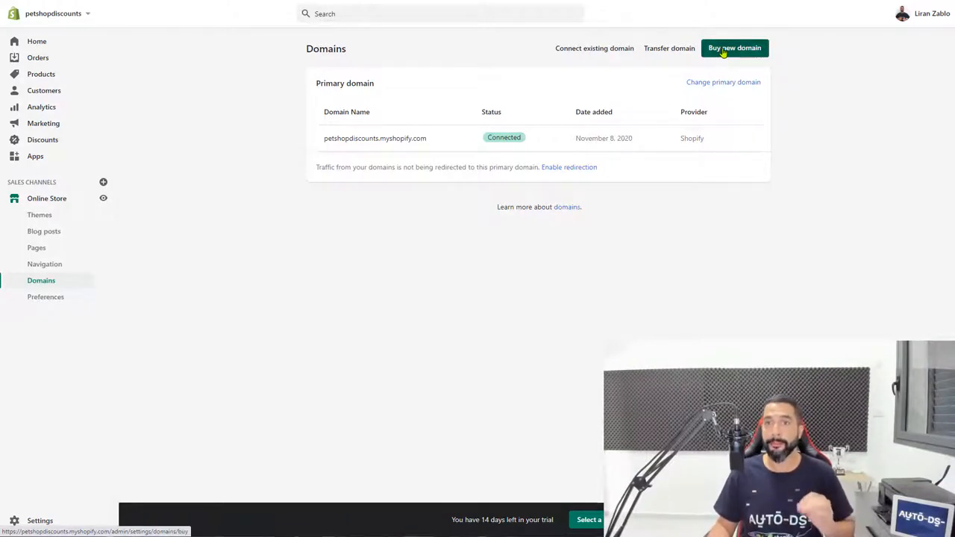
pyautogui.click(734, 47)
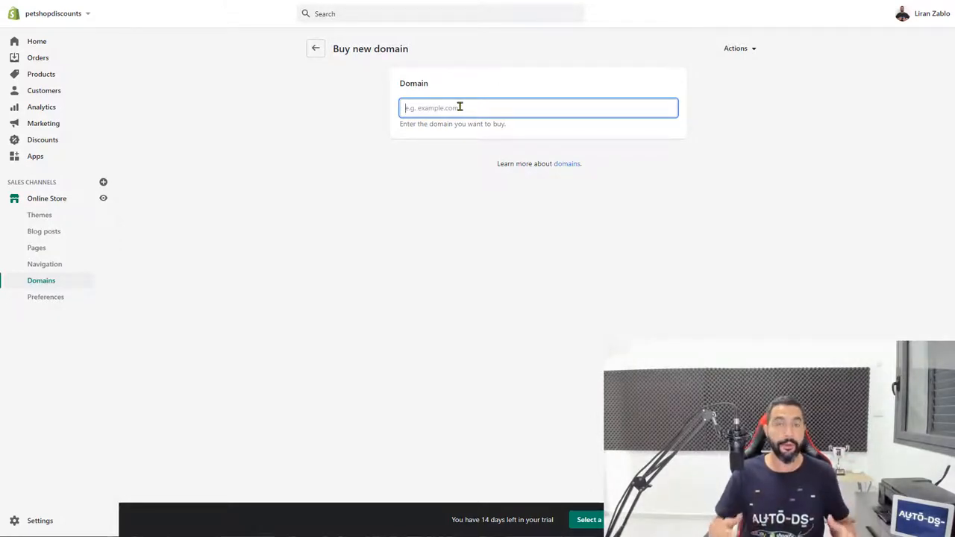
# Type 'doggy' into the Shopify new domain field.
pyautogui.write('doggy')
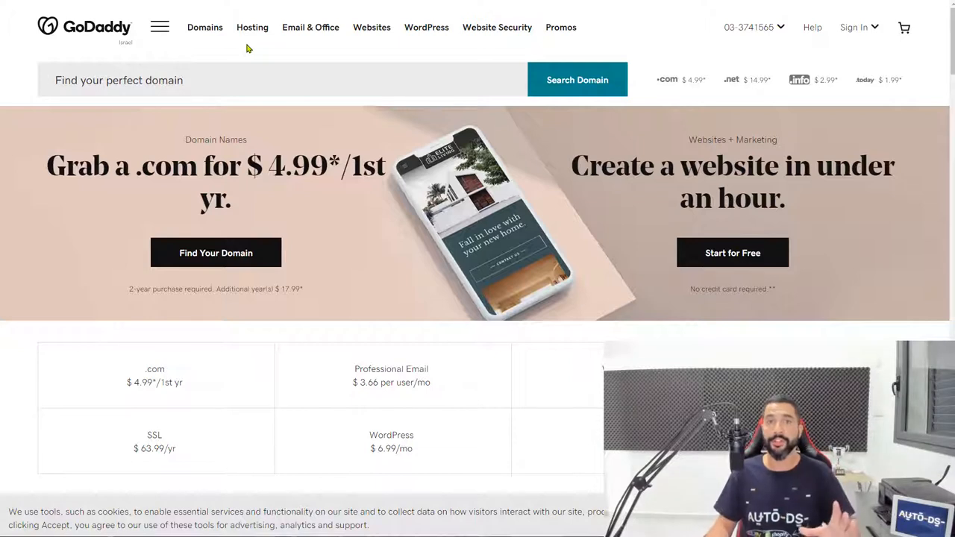
pyautogui.moveTo(231, 55)
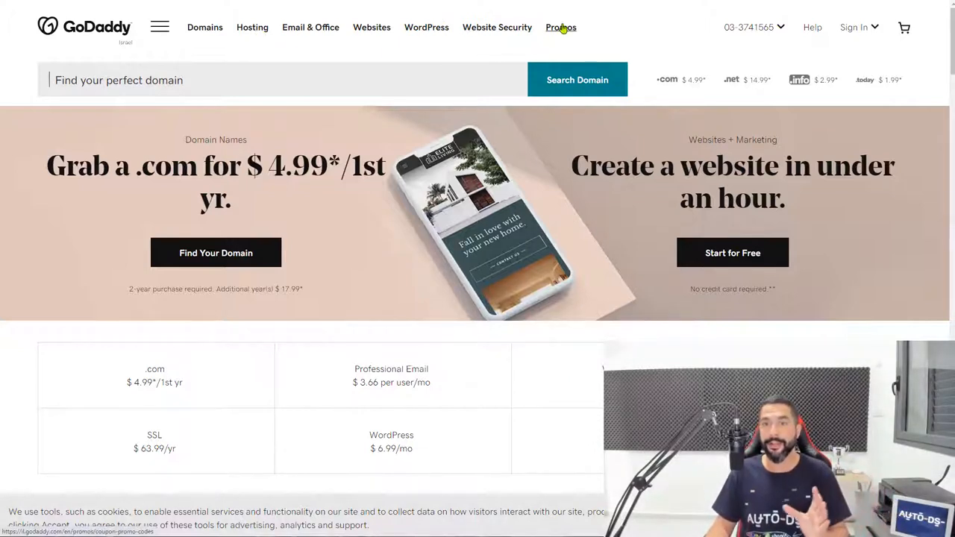
# Reveal and copy the GDD1dom promo code for $4.99 .com domains.
pyautogui.click(561, 28)
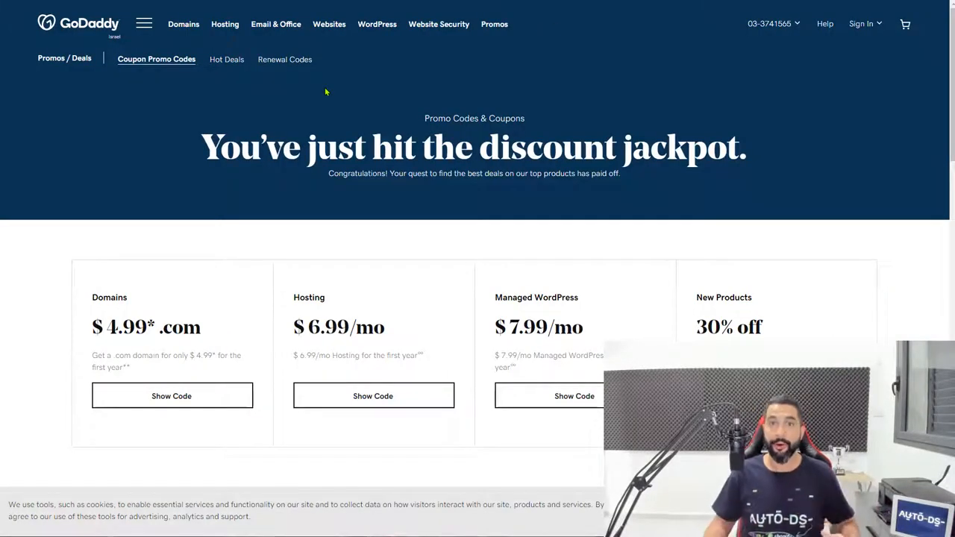
pyautogui.scroll(-3)
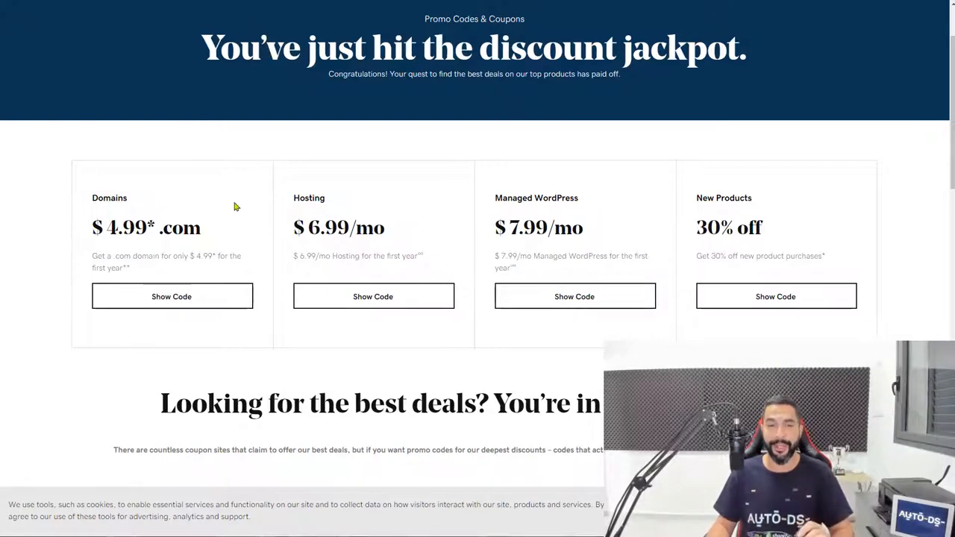
pyautogui.click(172, 297)
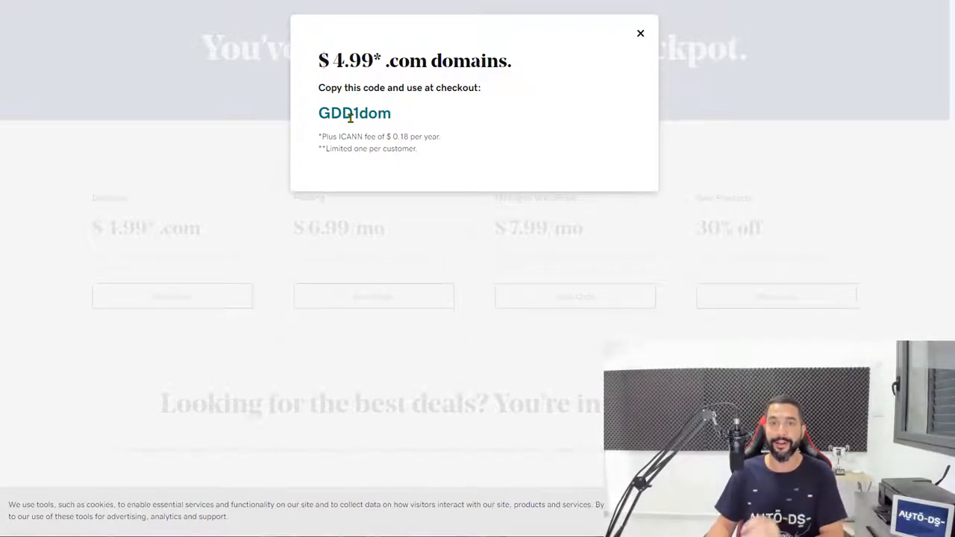
pyautogui.rightClick(354, 113)
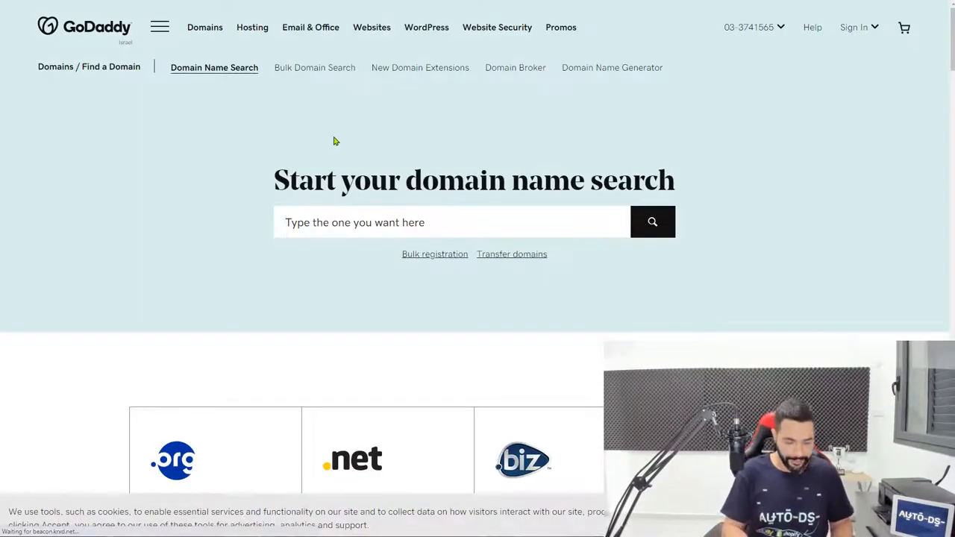
# Add doggydogclub.com to the basket as a 1-year registration and continue to cart.
pyautogui.write('doggydog')
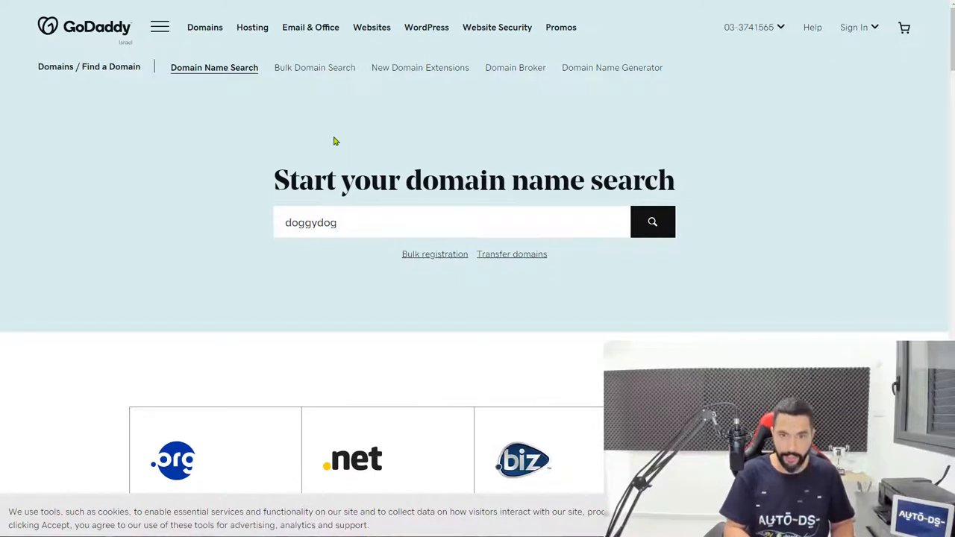
pyautogui.click(653, 222)
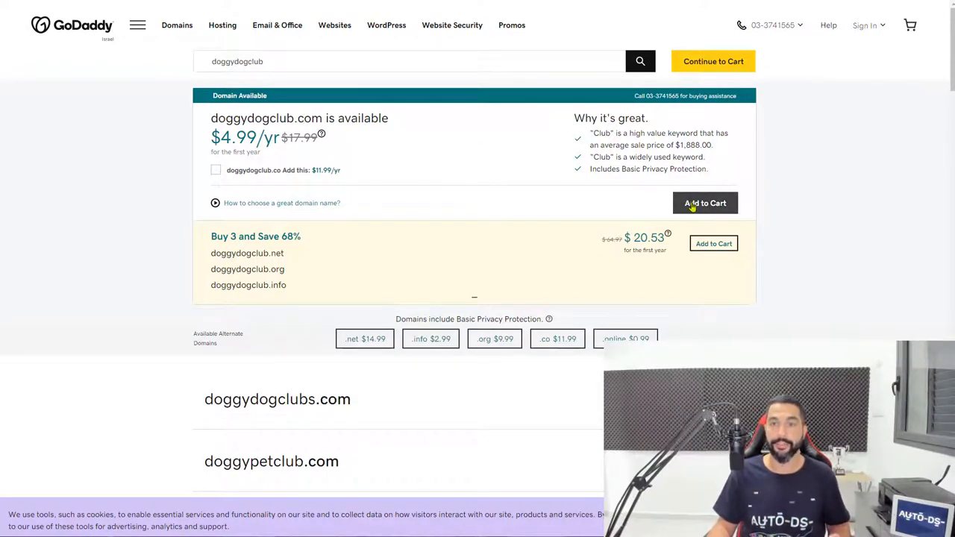
pyautogui.click(705, 203)
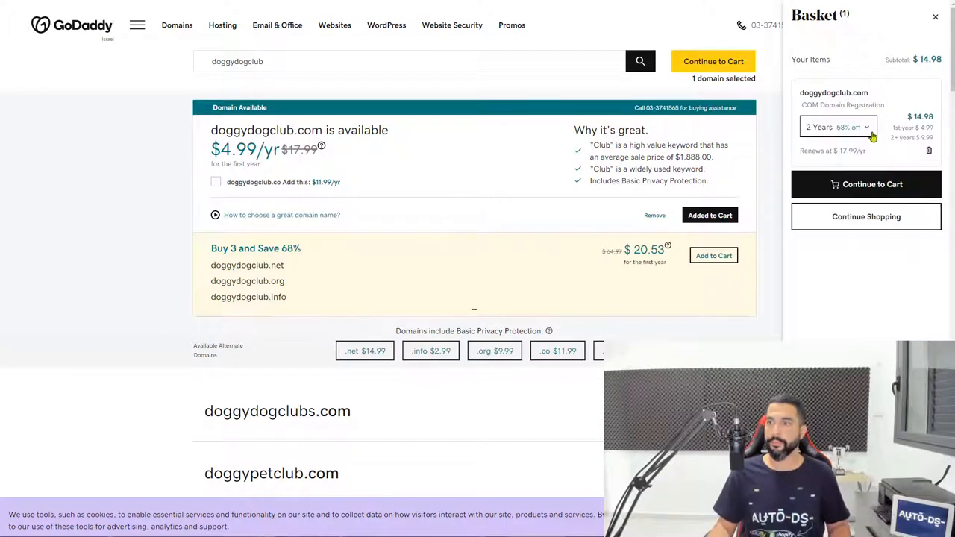
pyautogui.click(836, 126)
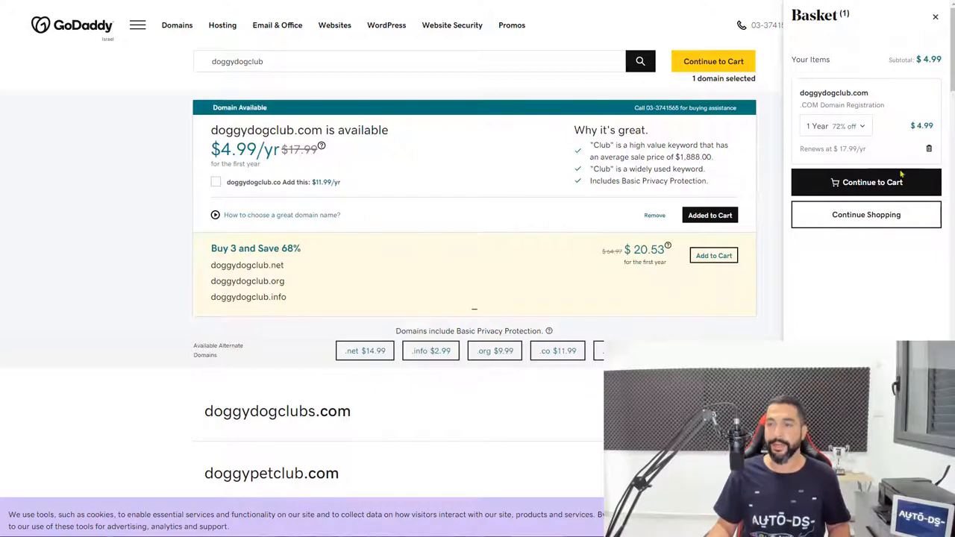
pyautogui.click(865, 182)
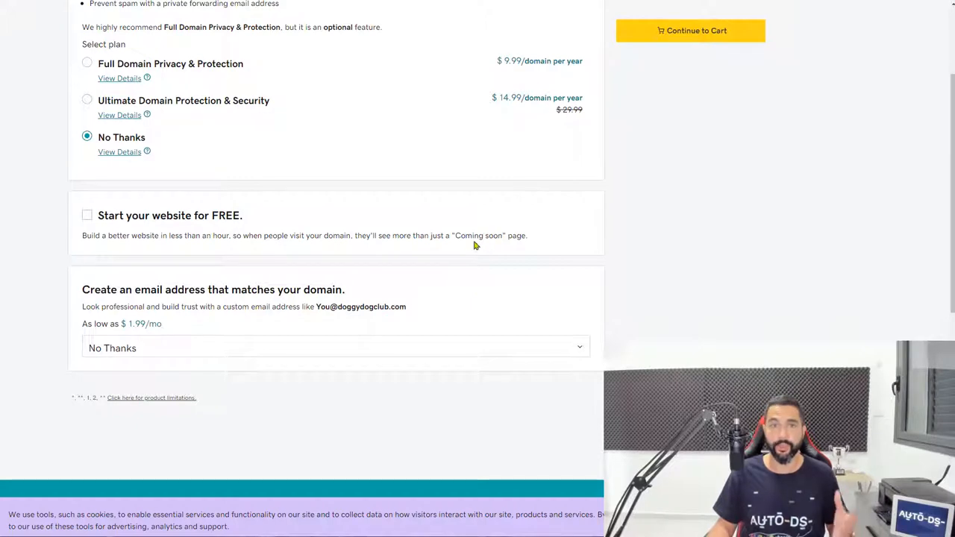
pyautogui.moveTo(334, 307)
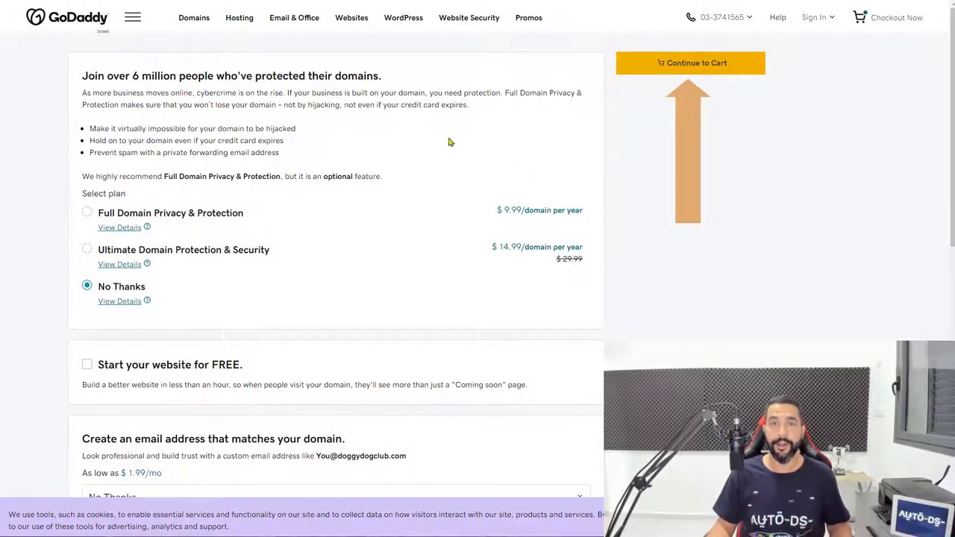
# Open the purchase basket and proceed to account sign-up.
pyautogui.click(689, 63)
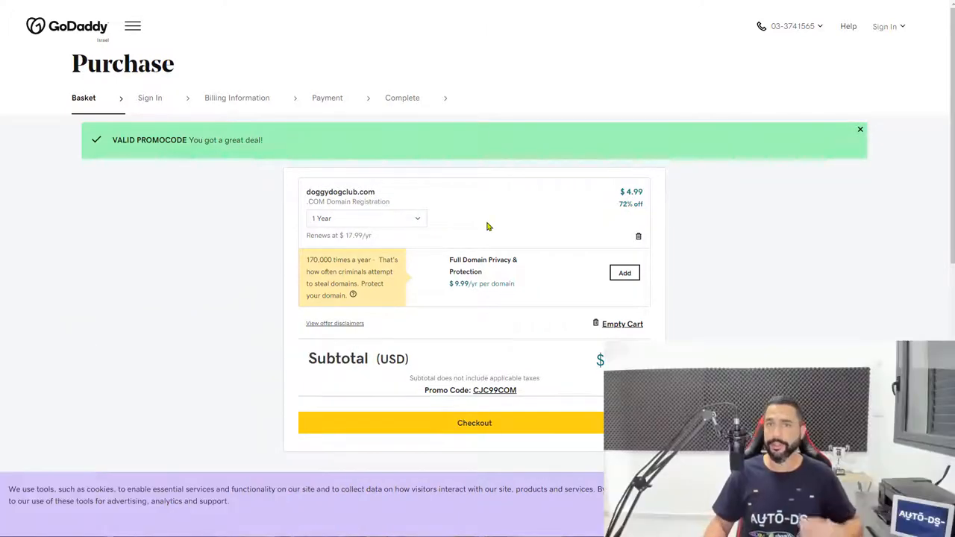
pyautogui.click(474, 423)
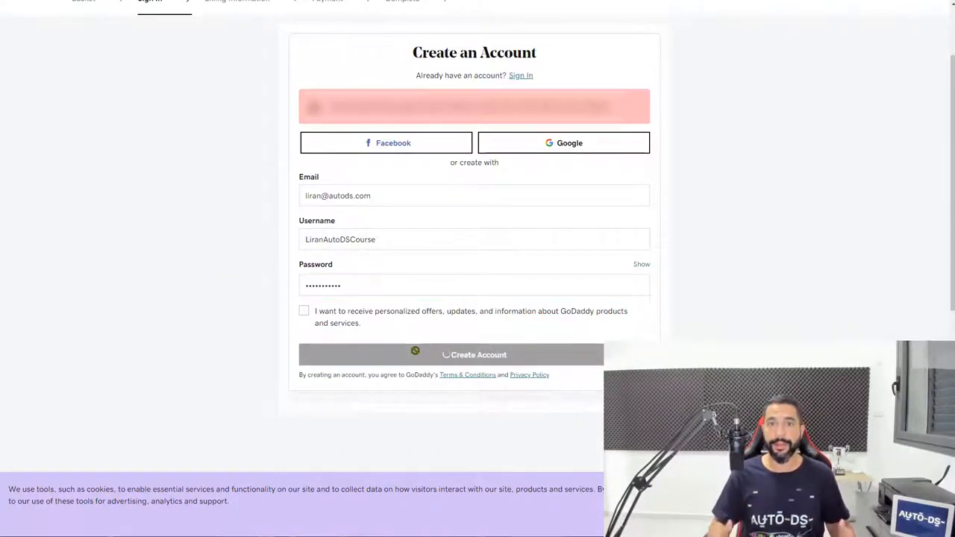
# Create the GoDaddy account and save the card details as payment.
pyautogui.click(474, 355)
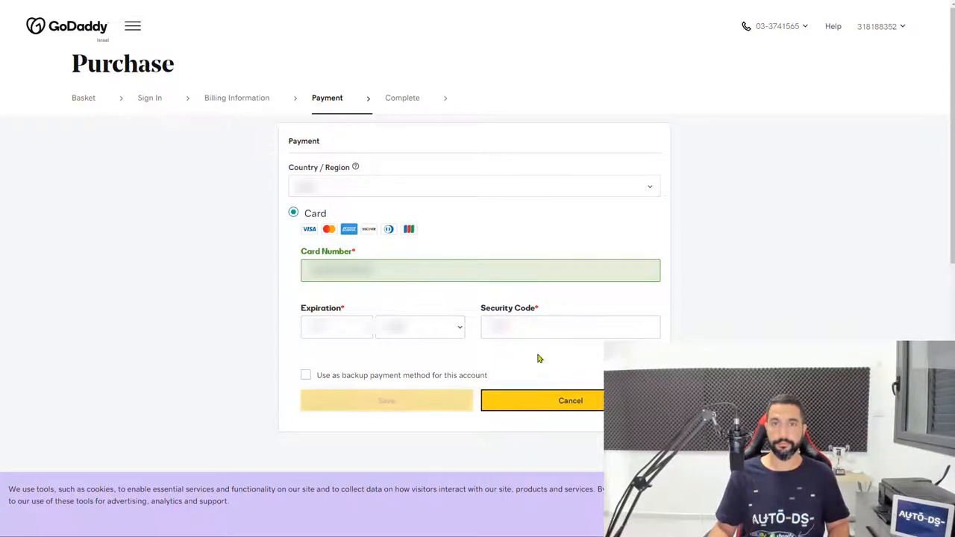
pyautogui.click(386, 401)
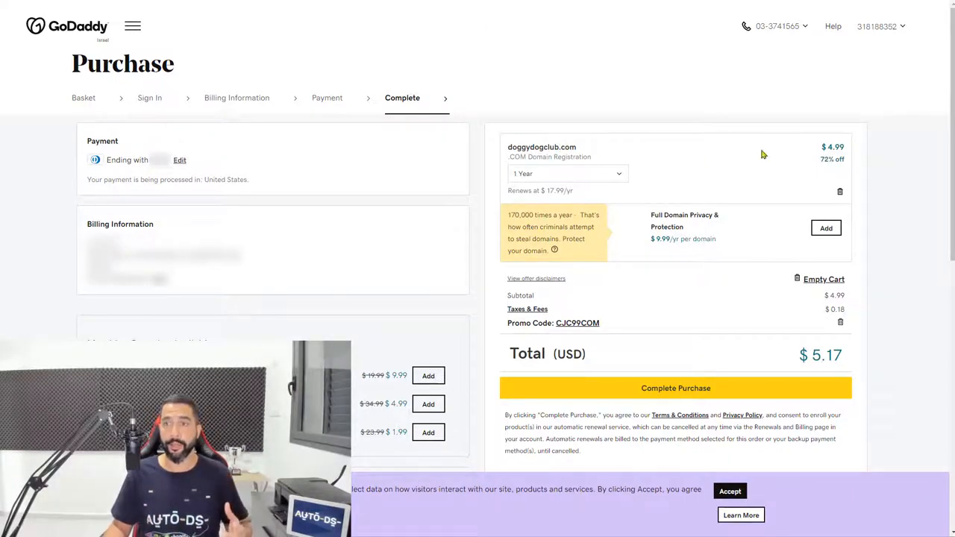
pyautogui.moveTo(816, 150)
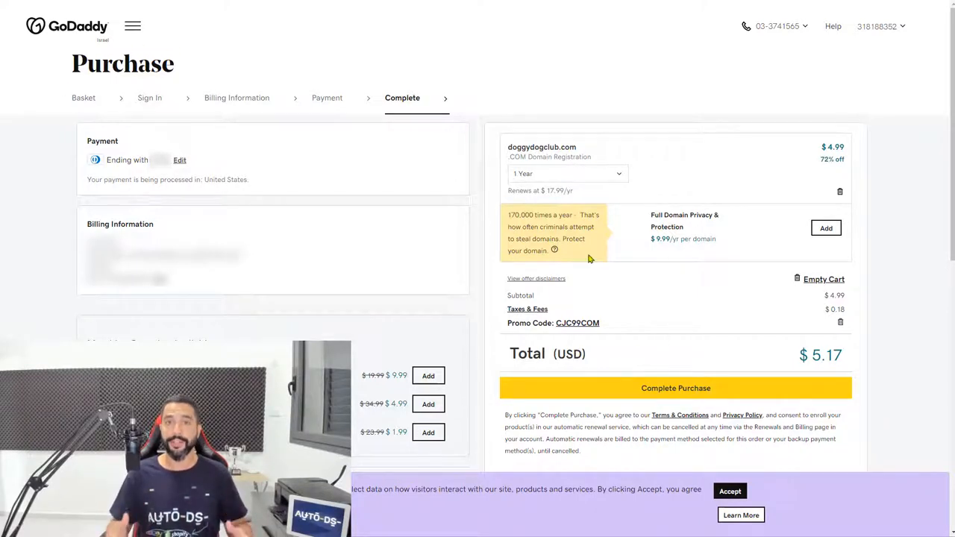
# Complete the $5.17 purchase of doggydogclub.com.
pyautogui.click(675, 388)
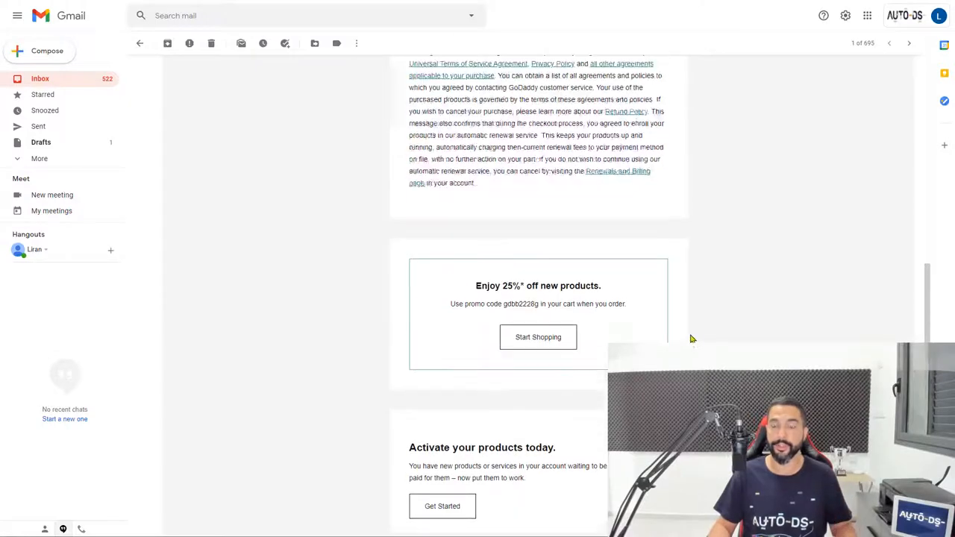
# Click Verify Email Now in GoDaddy's verification email.
pyautogui.scroll(-3)
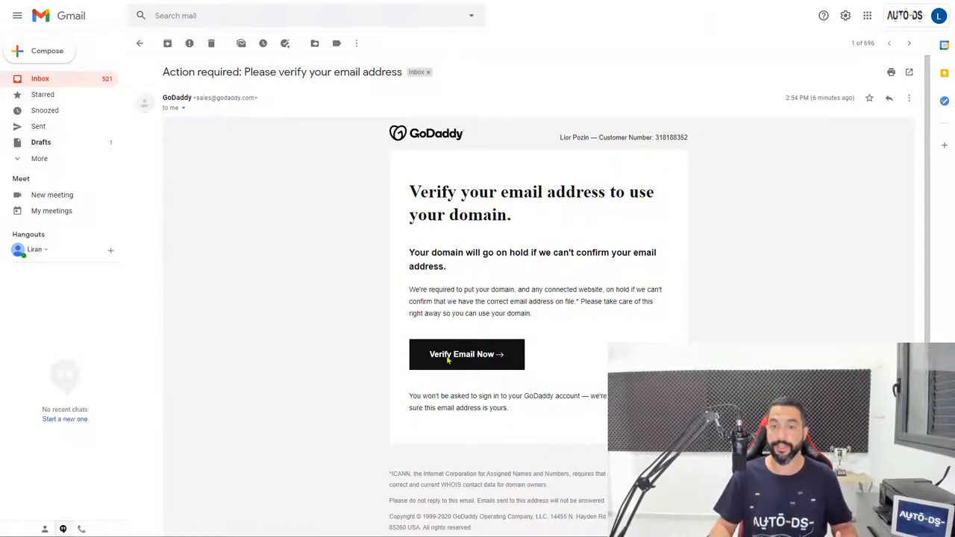
pyautogui.click(466, 353)
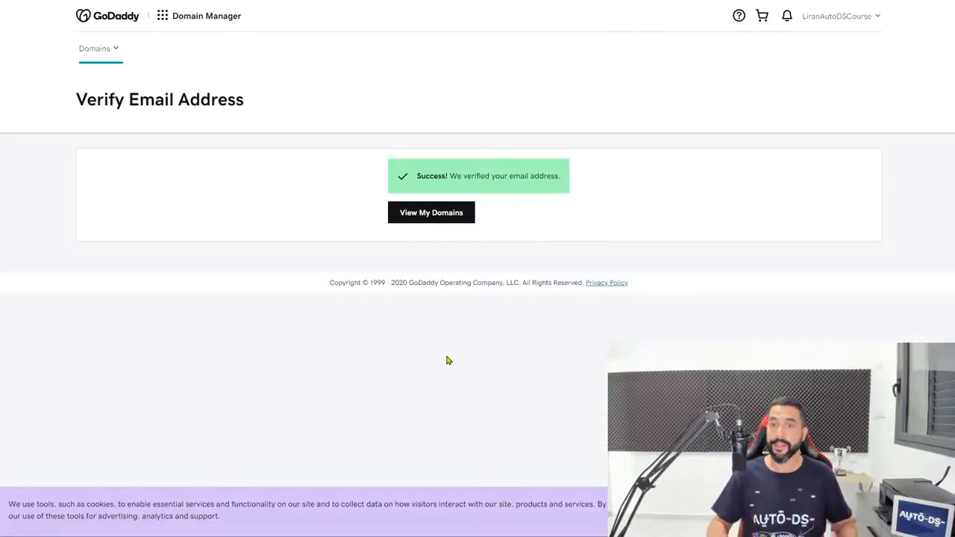
# Switch back to the Shopify admin tab after email verification.
pyautogui.click(431, 212)
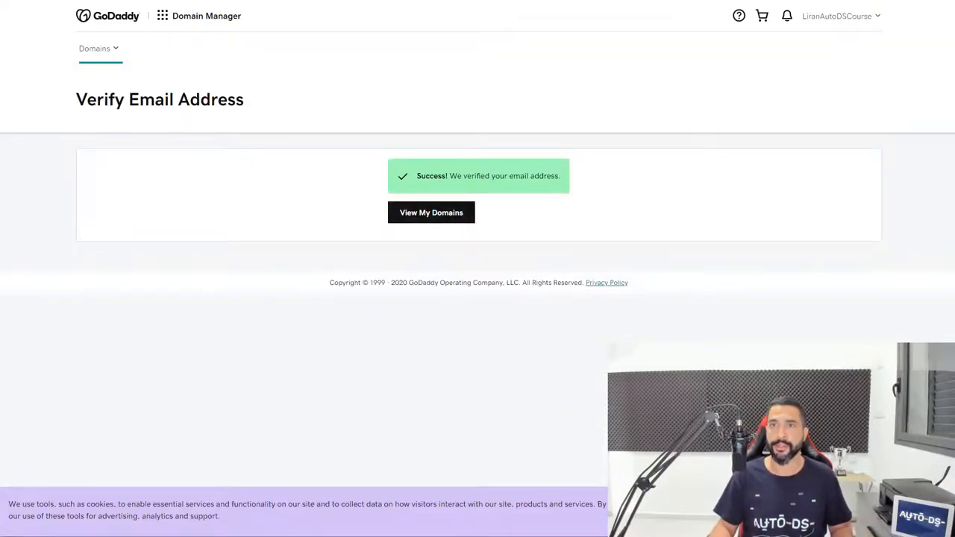
pyautogui.click(430, 212)
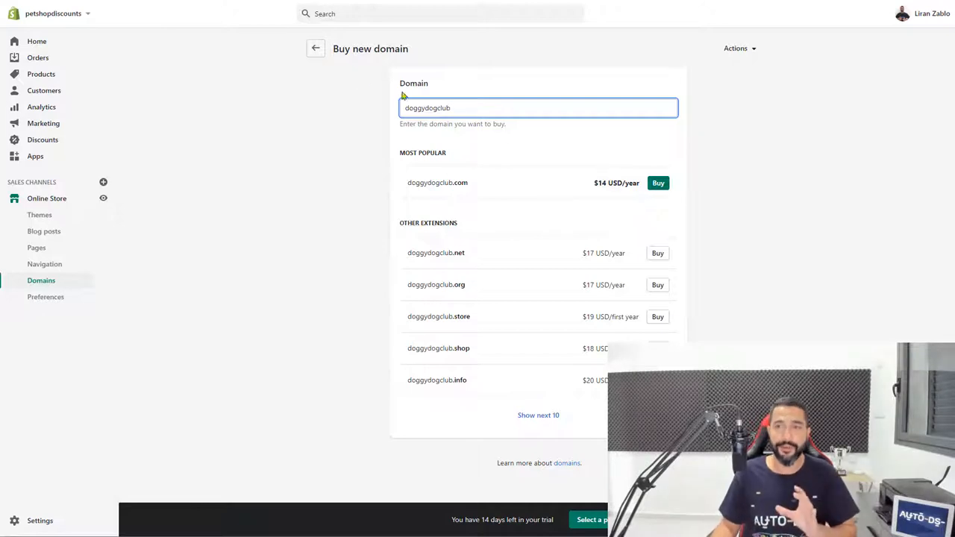
# From the Domains overview, begin connecting an existing domain and enter doggydogclub.com.
pyautogui.click(316, 49)
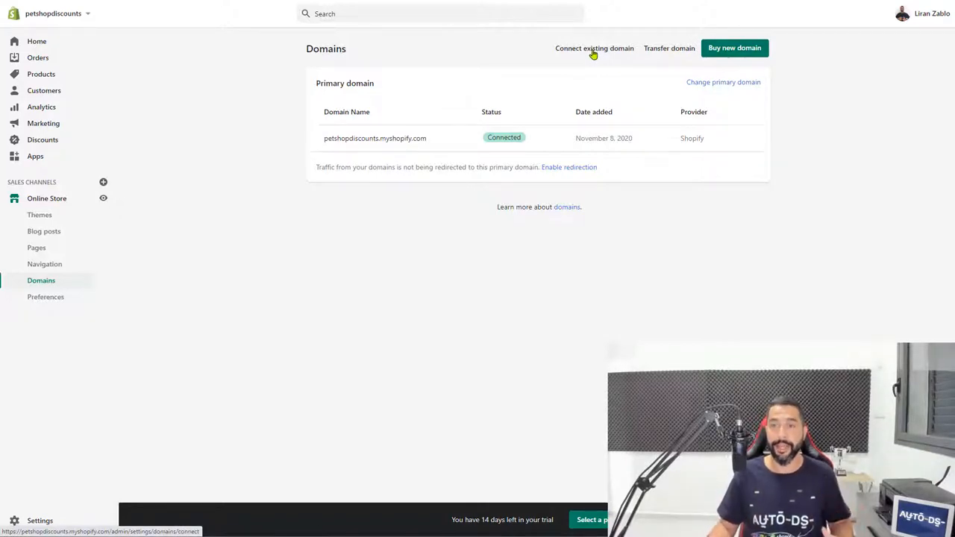
pyautogui.click(594, 48)
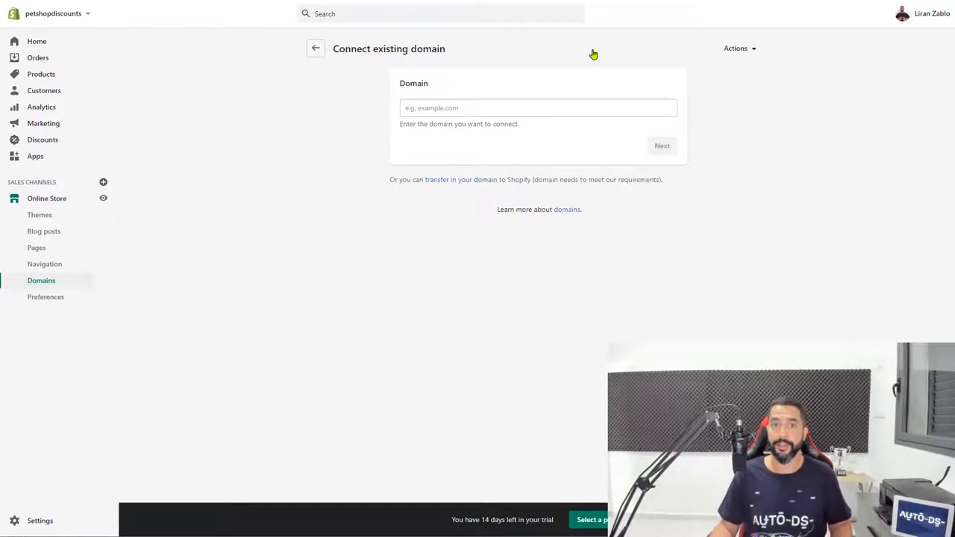
pyautogui.click(537, 108)
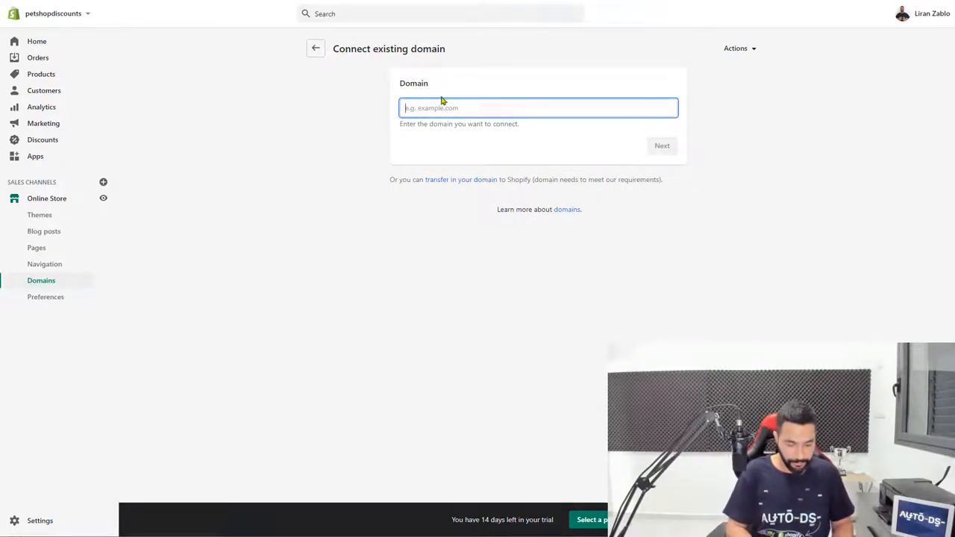
pyautogui.write('doggydogclub.com')
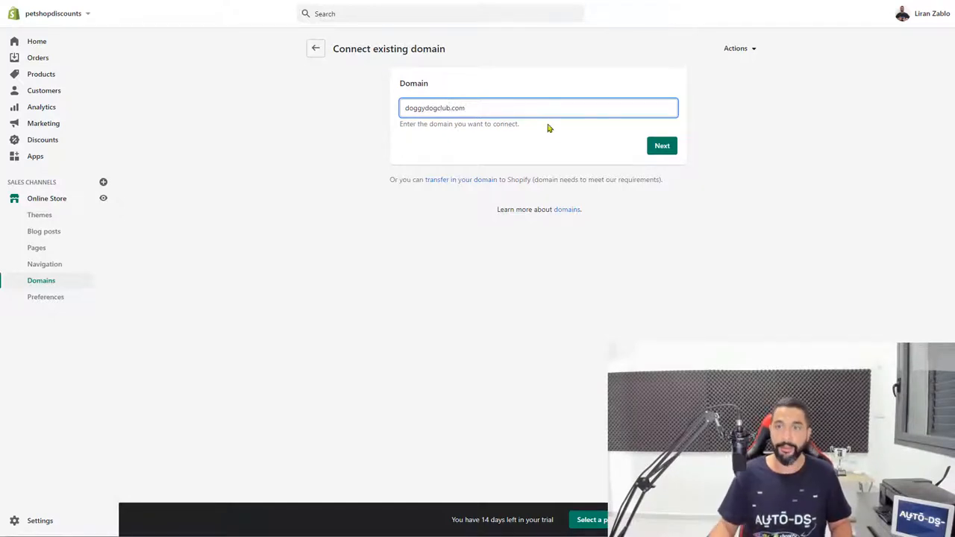
# Continue with doggydogclub.com and choose to connect the GoDaddy domain automatically.
pyautogui.click(662, 146)
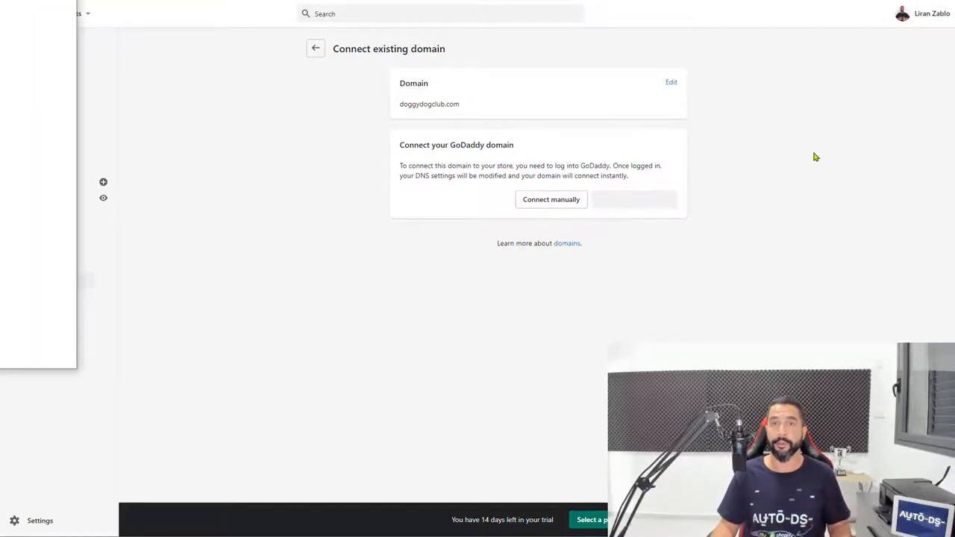
pyautogui.click(551, 199)
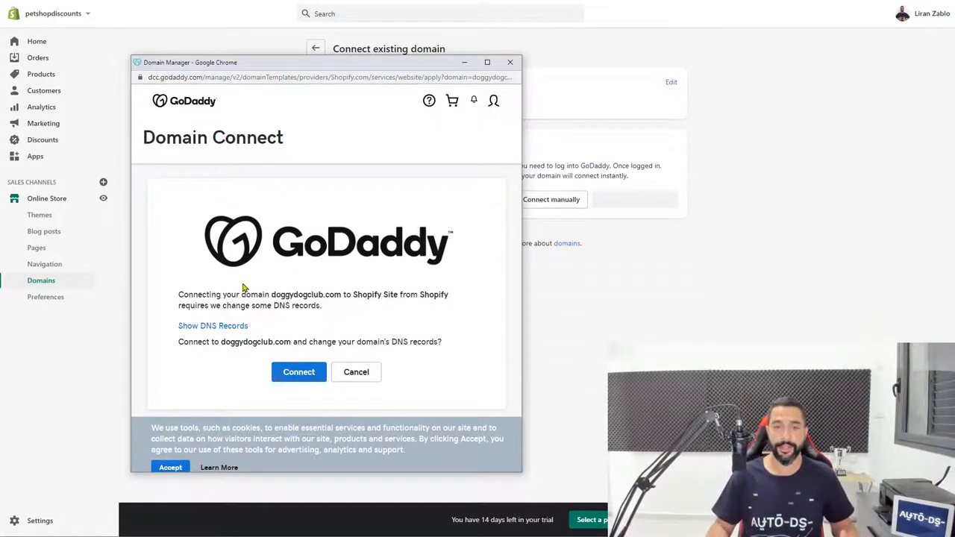
# Approve GoDaddy's DNS changes for doggydogclub.com and dismiss the success screen.
pyautogui.click(299, 372)
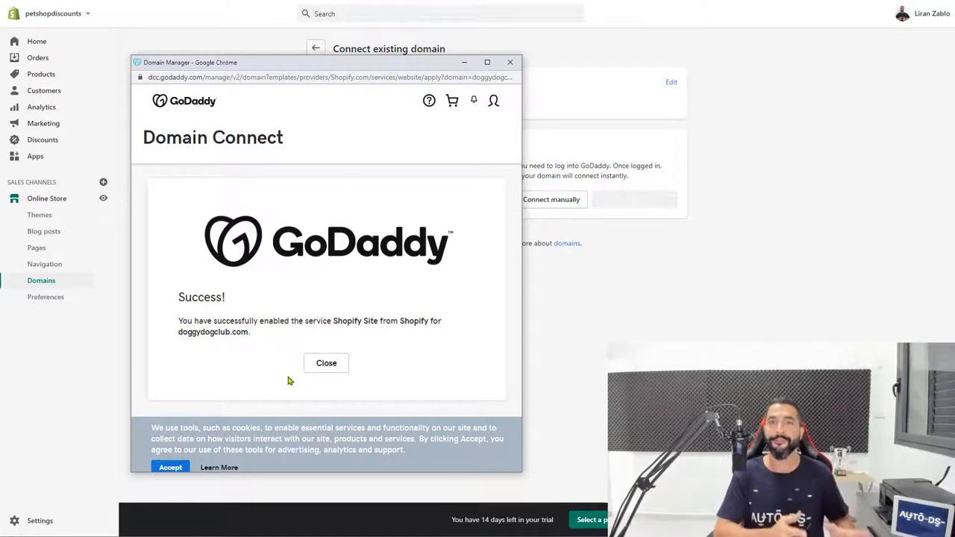
pyautogui.click(326, 363)
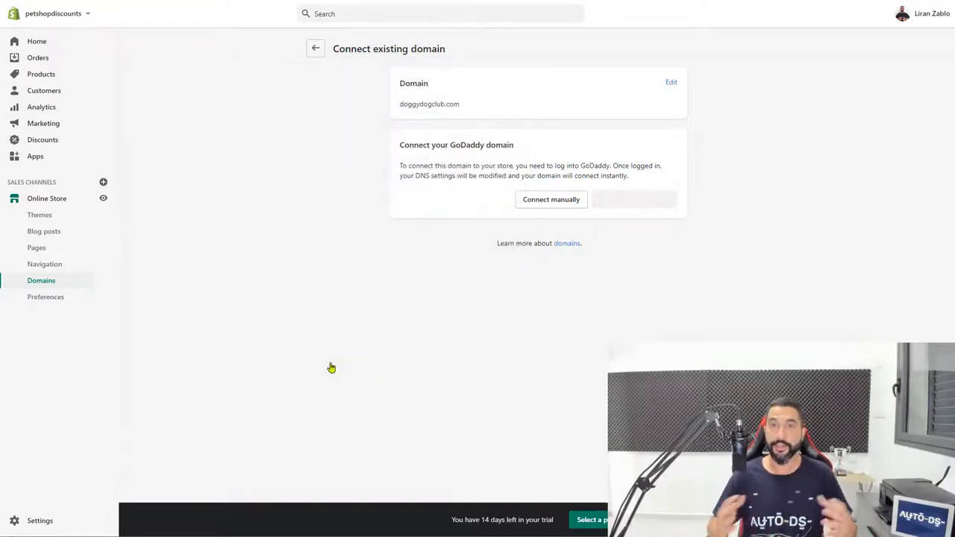
pyautogui.click(633, 199)
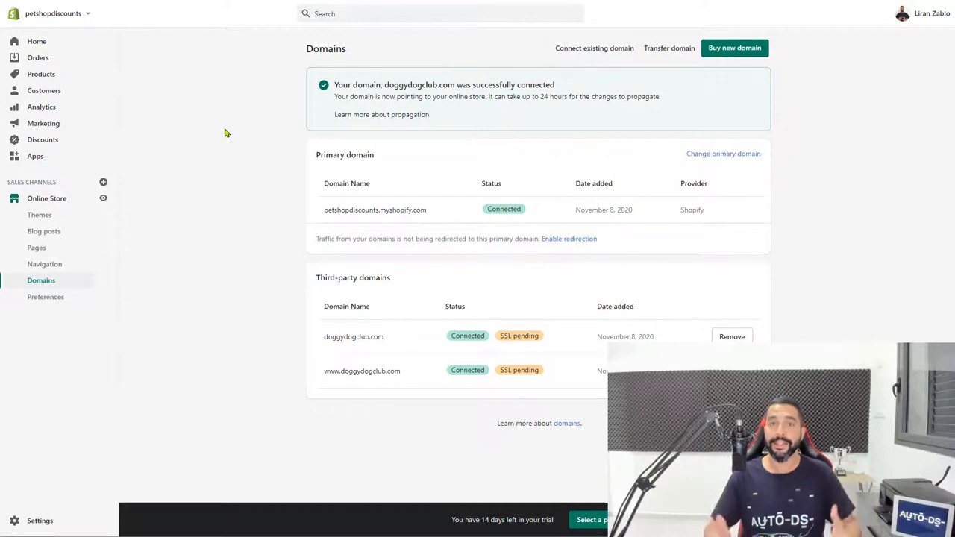
pyautogui.moveTo(356, 188)
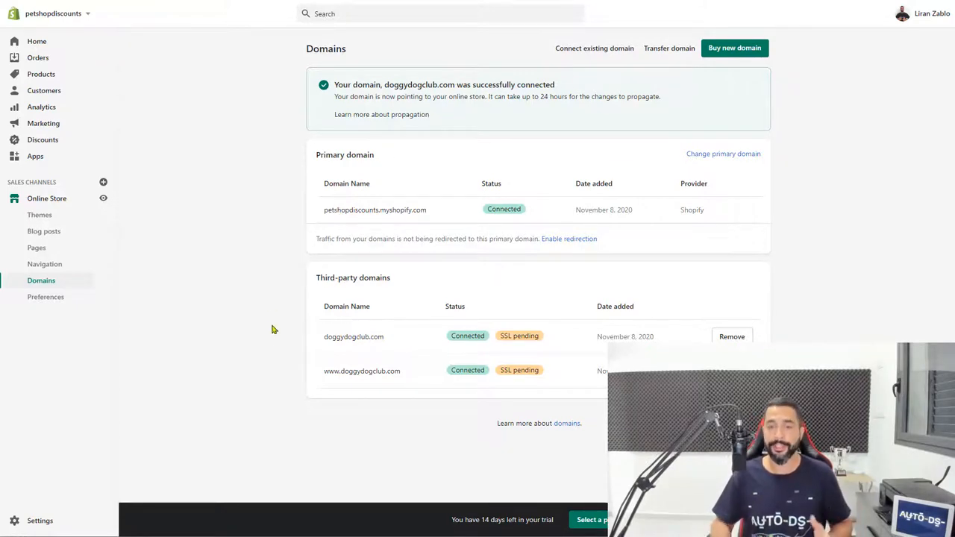
pyautogui.moveTo(360, 356)
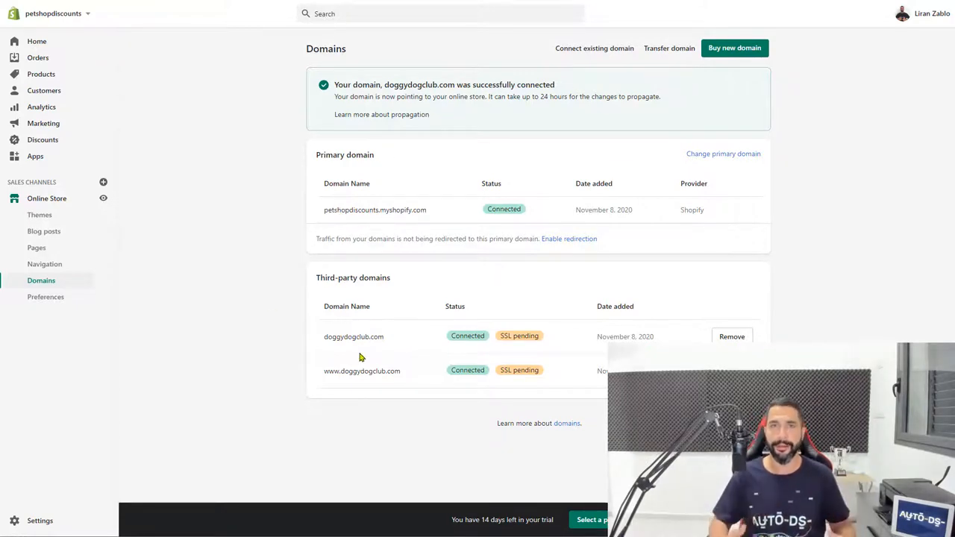